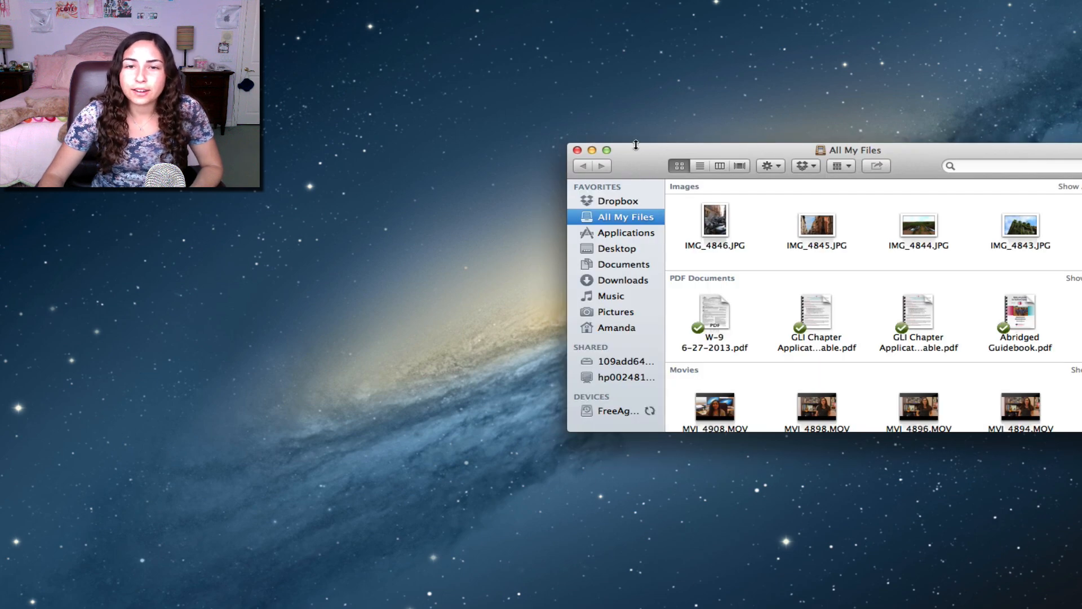
Show the Dropbox folder's contents from the Finder sidebar Favorites
{"action": "left_click", "coordinate": [617, 201]}
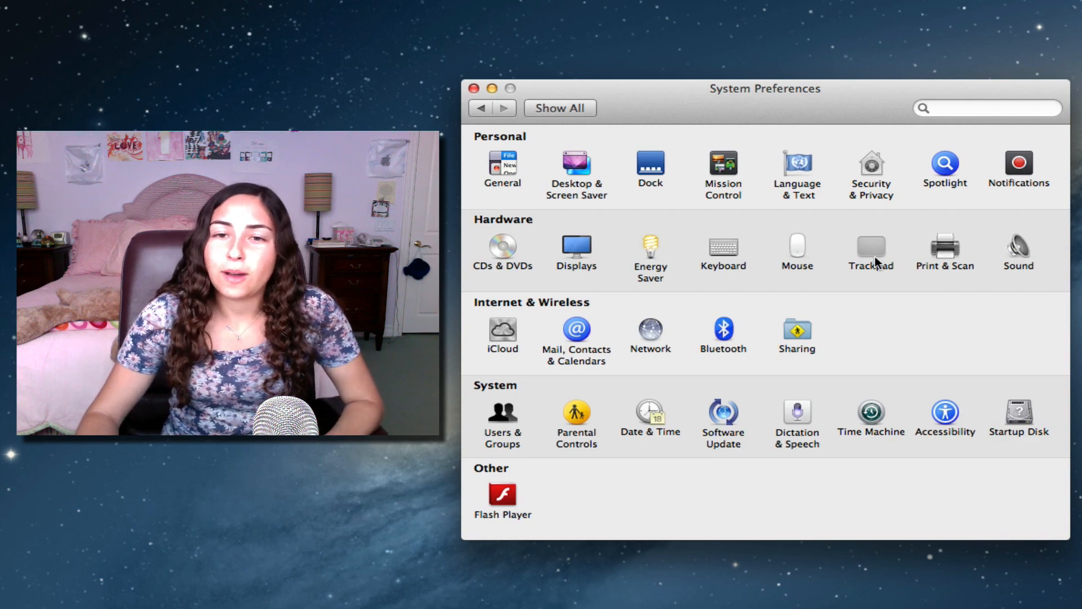
Enter the Trackpad pane from the Hardware row of System Preferences
{"action": "left_click", "coordinate": [871, 247]}
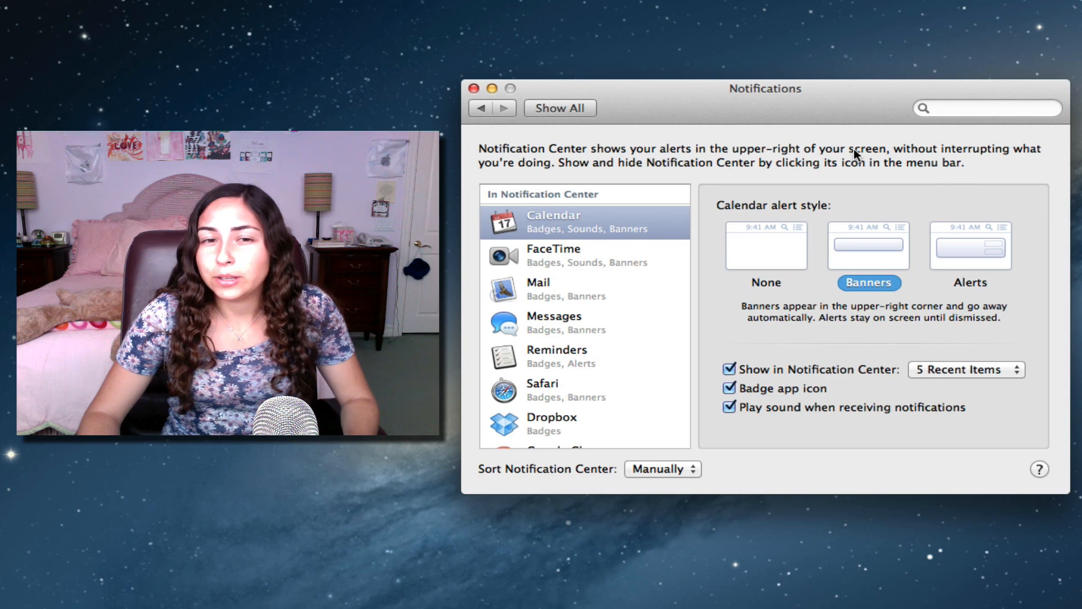
View the Notifications pane with Calendar's banner alert style and app list
{"action": "left_click", "coordinate": [559, 109]}
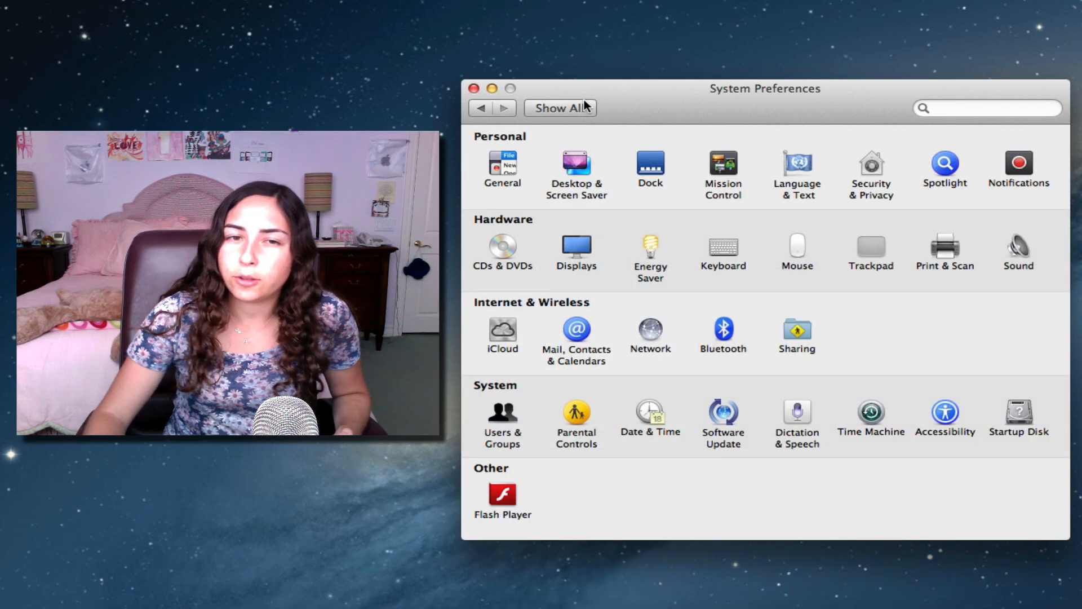